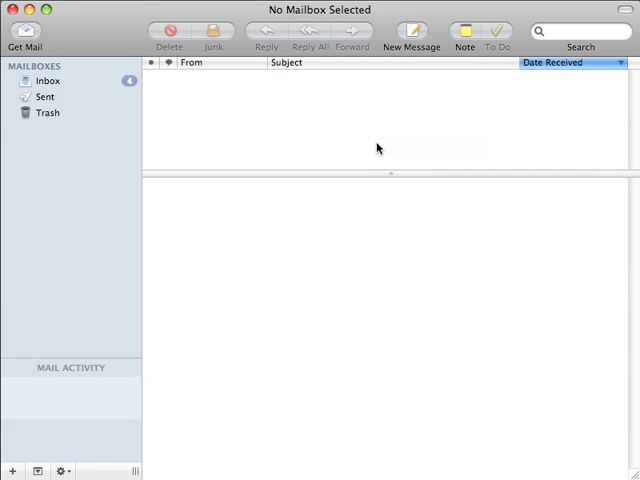
pyautogui.moveTo(251, 32)
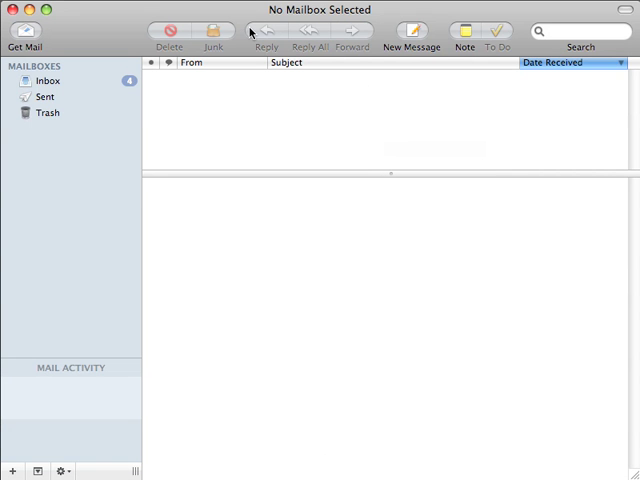
pyautogui.moveTo(267, 35)
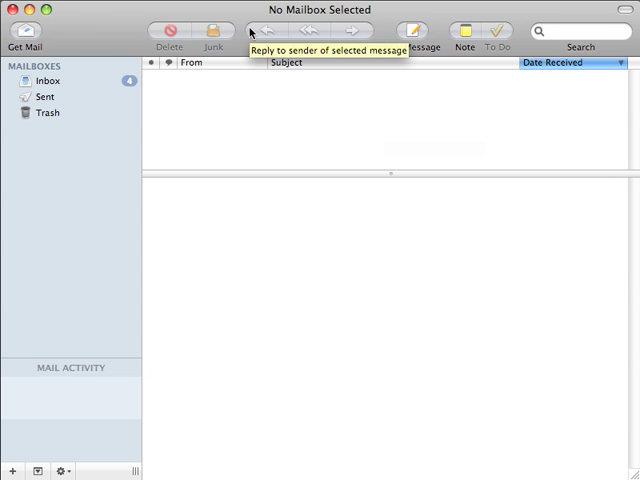
pyautogui.moveTo(93, 25)
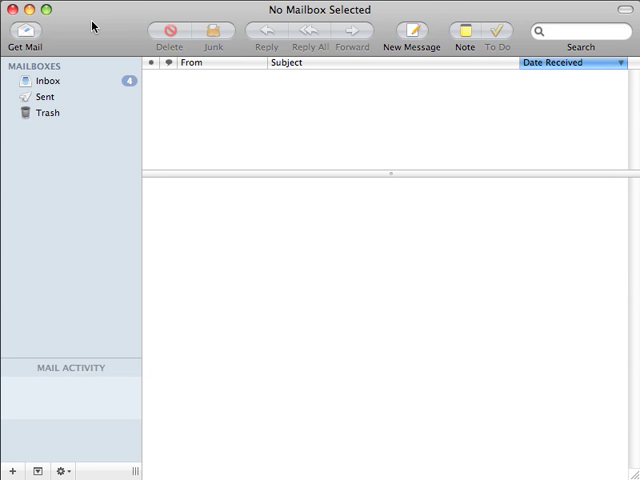
pyautogui.moveTo(298, 94)
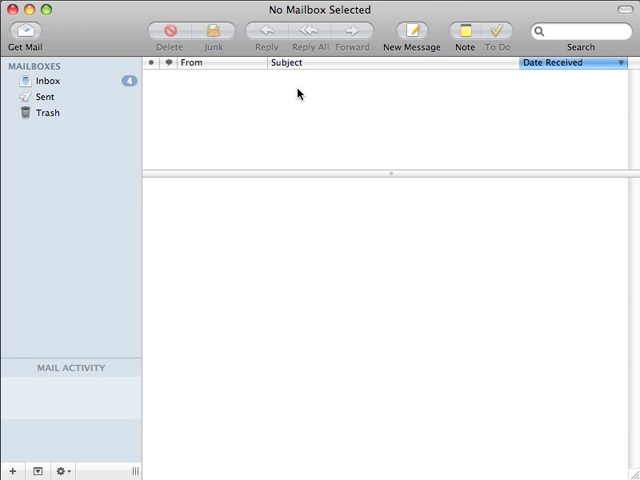
pyautogui.moveTo(232, 116)
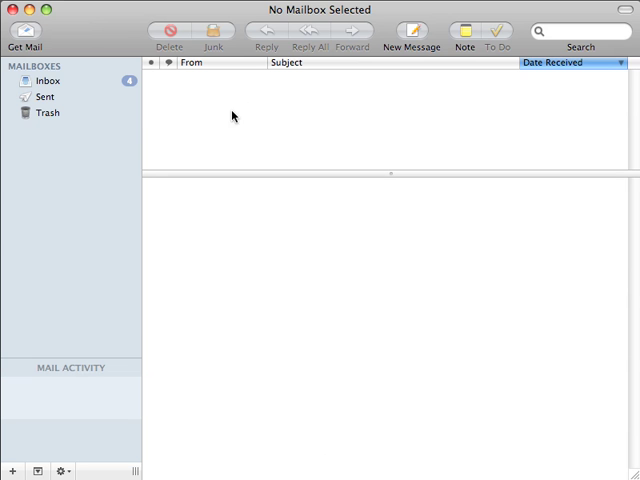
pyautogui.moveTo(239, 345)
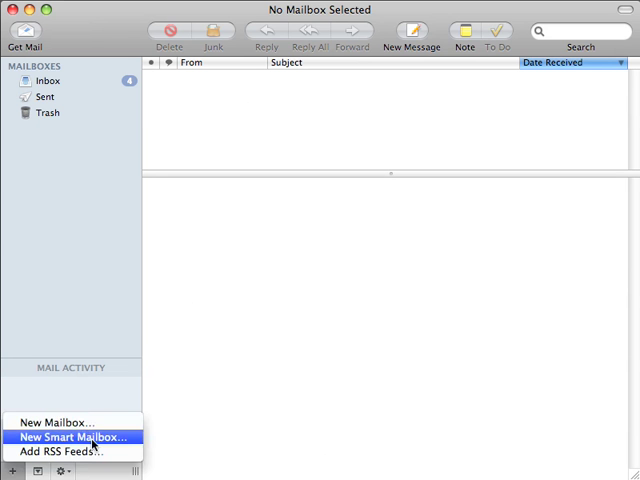
pyautogui.click(73, 437)
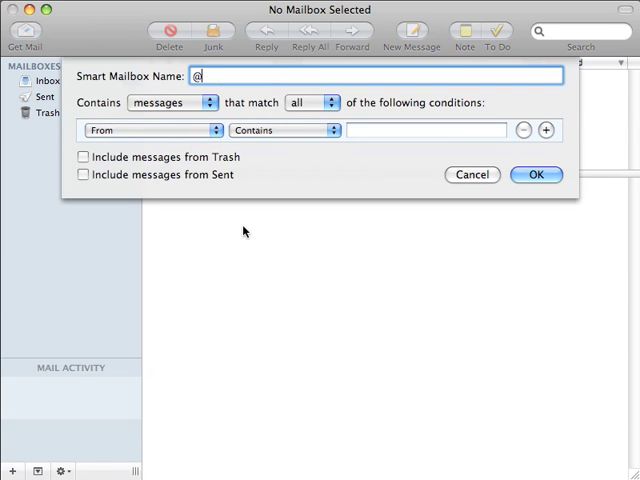
pyautogui.write('inbox')
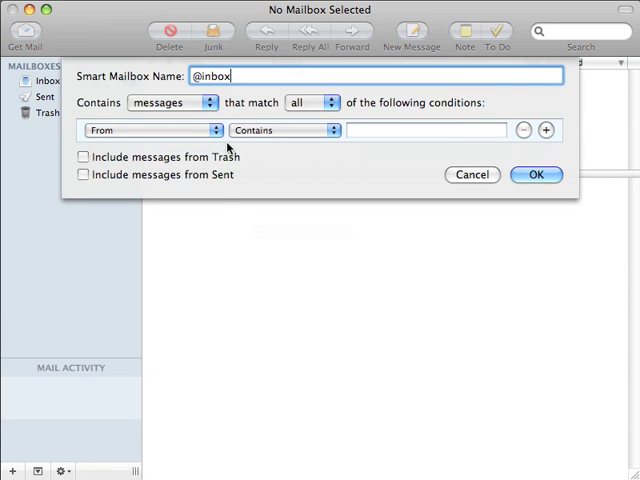
pyautogui.click(154, 130)
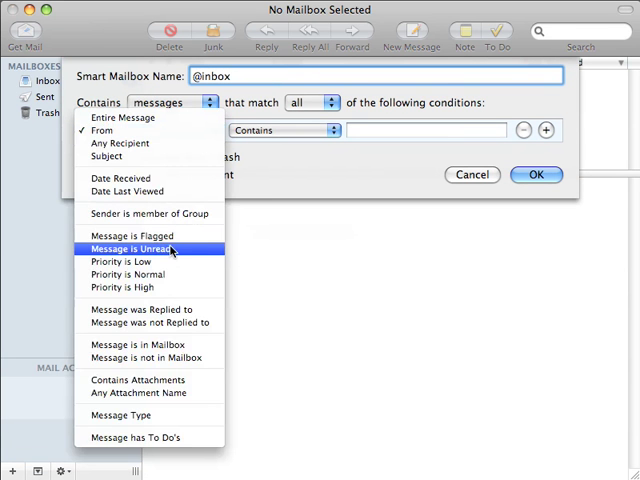
pyautogui.click(140, 248)
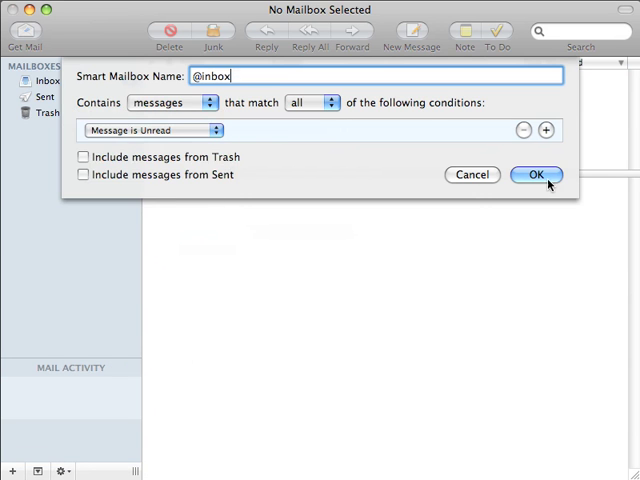
pyautogui.click(536, 174)
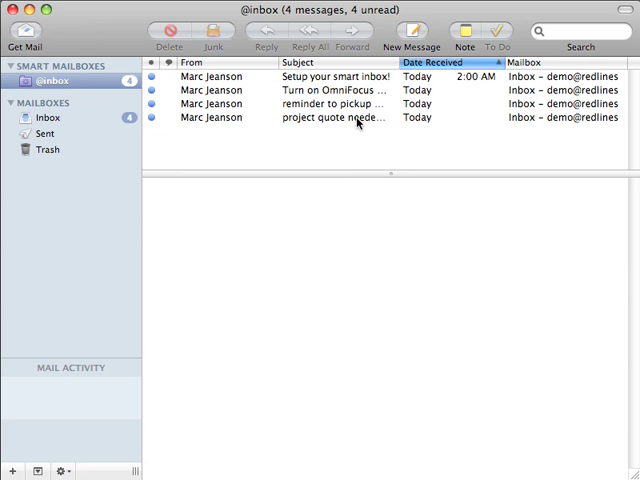
pyautogui.moveTo(240, 126)
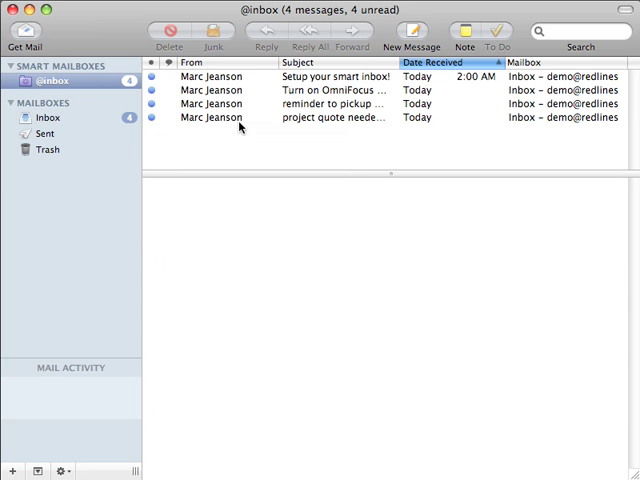
pyautogui.click(433, 62)
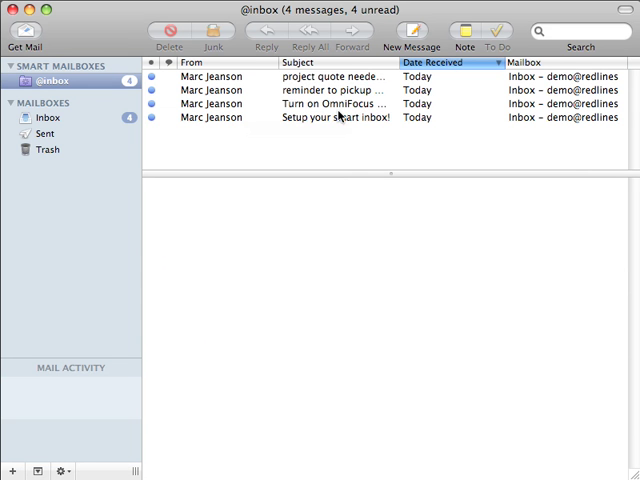
pyautogui.click(300, 117)
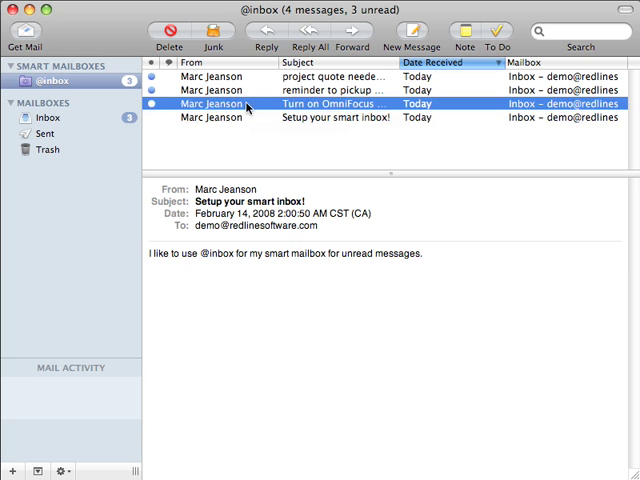
# Step: Switch to OmniFocus and show the Clippings tab of its Preferences
pyautogui.press('cmd+tab')
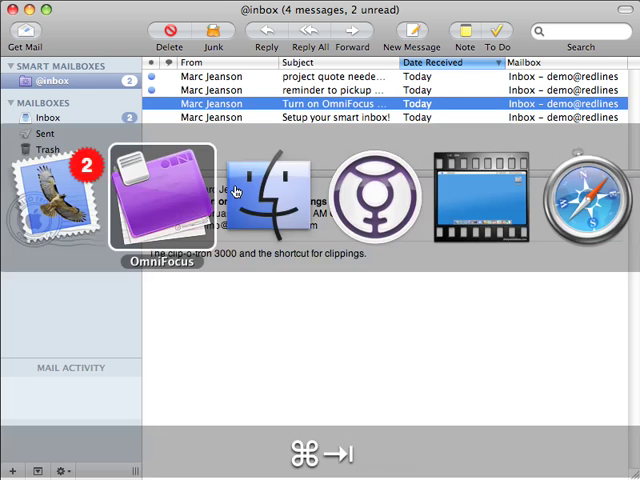
pyautogui.click(161, 195)
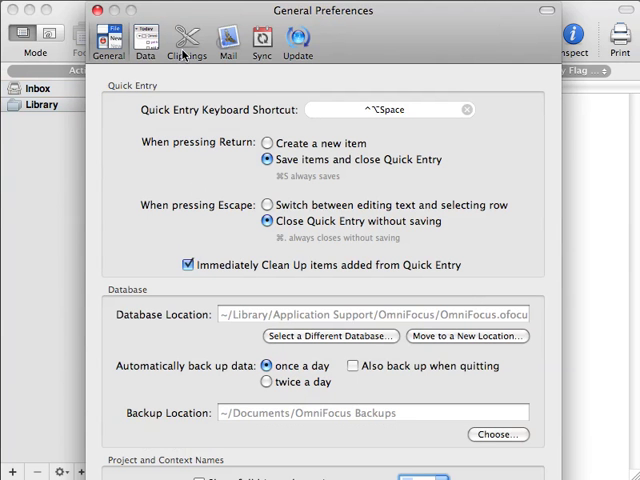
pyautogui.click(187, 40)
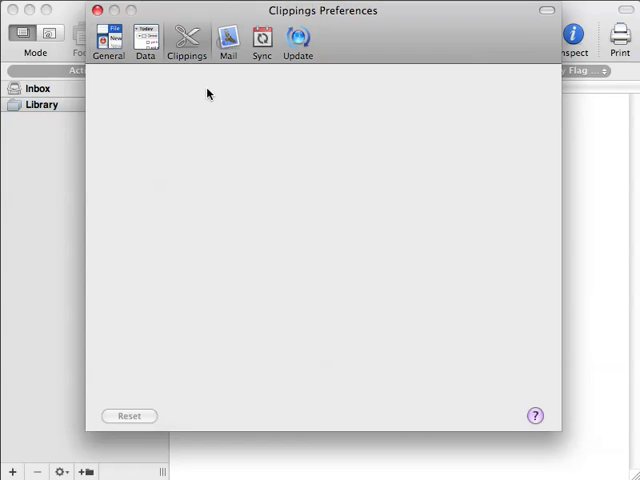
pyautogui.click(186, 38)
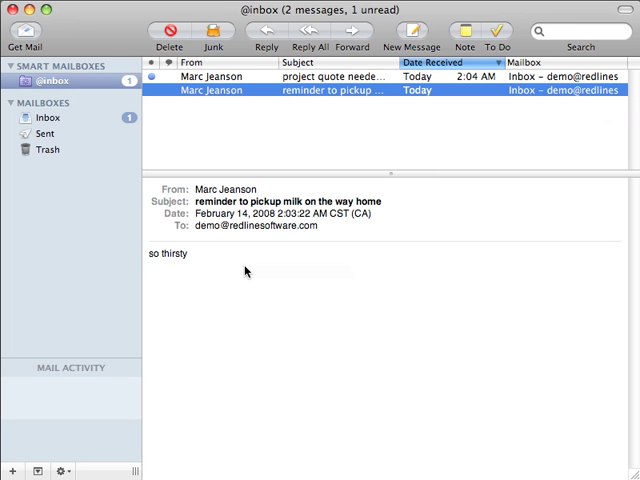
pyautogui.click(493, 34)
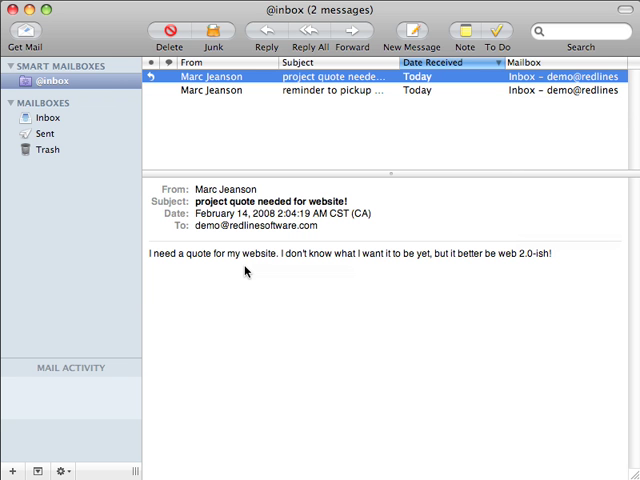
# Step: Clip the project quote email into OmniFocus Quick Entry, typing W for the Website project
pyautogui.click(491, 40)
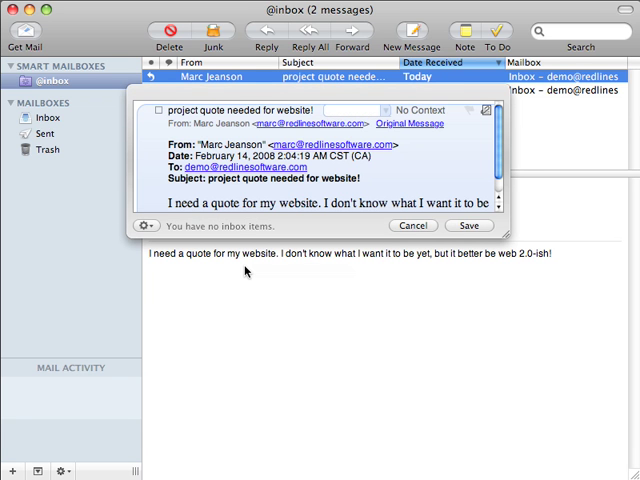
pyautogui.write('W')
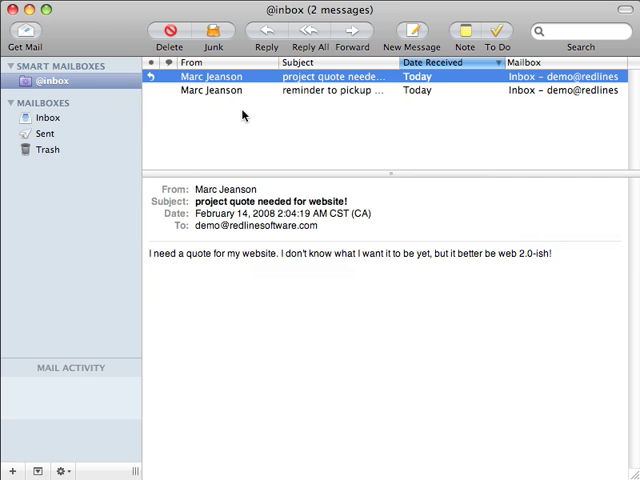
pyautogui.moveTo(152, 139)
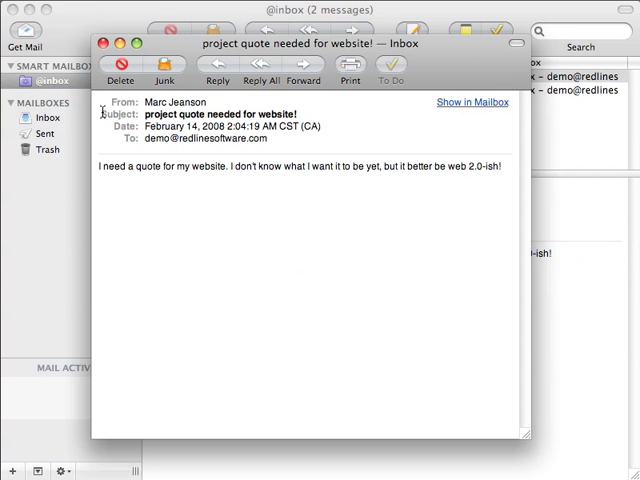
# Step: Reply: 'I'm going to need some more information here, I'm going to call you in a bit'
pyautogui.click(218, 70)
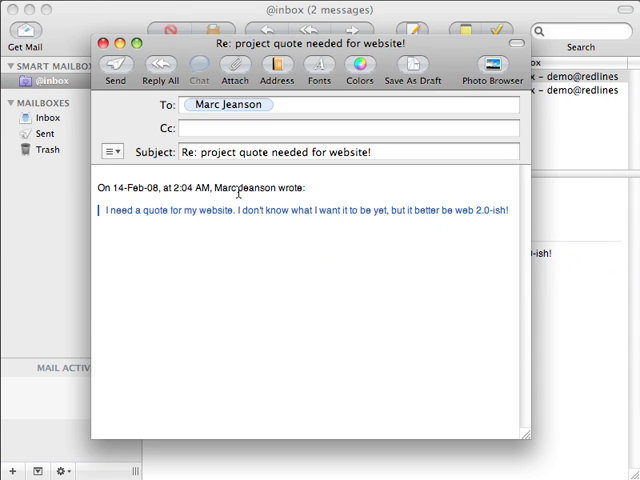
pyautogui.write("I'm going to")
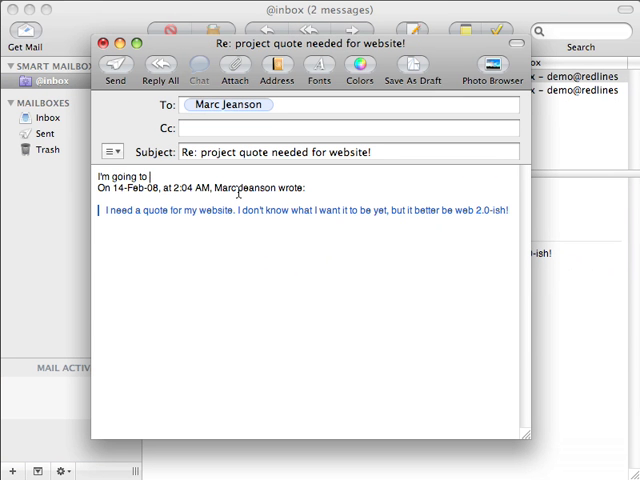
pyautogui.write('need some more informatio')
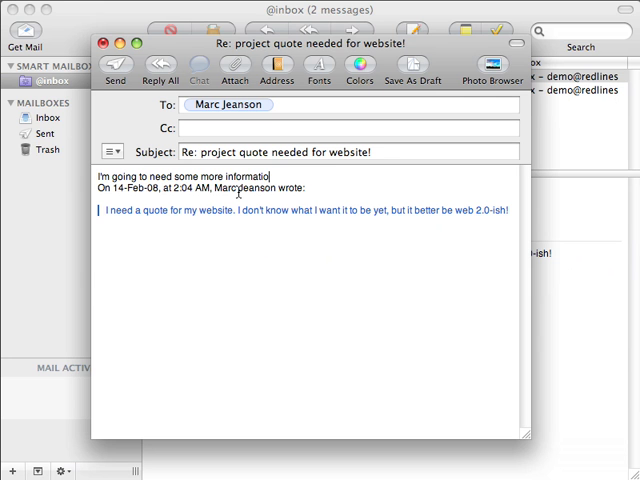
pyautogui.write("n here, I'm going")
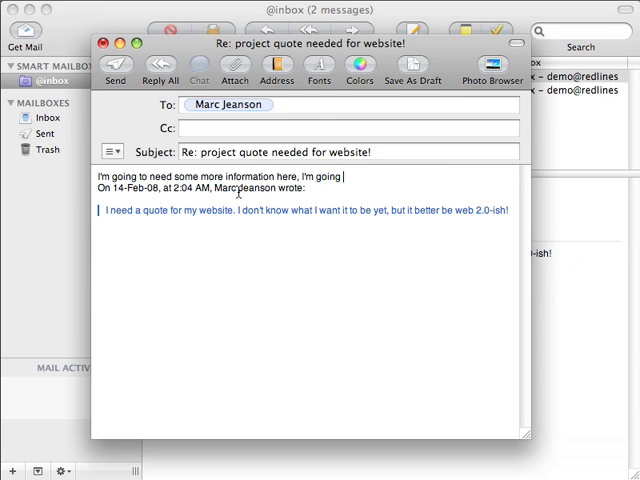
pyautogui.write('to call you in a bit')
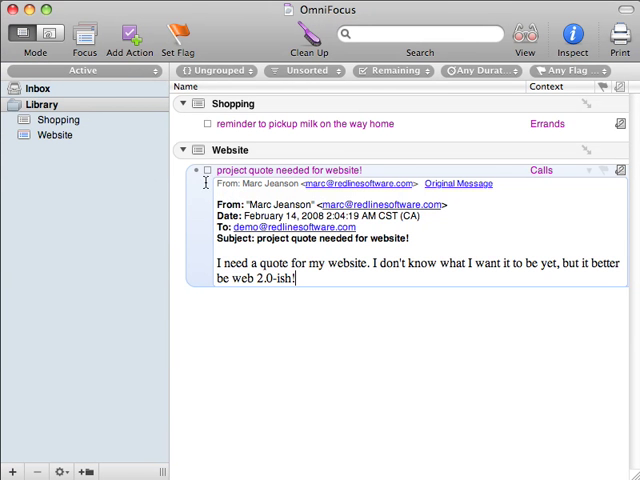
# Step: Check off the project quote action, open the milk reminder's note, and filter to Completed
pyautogui.click(207, 170)
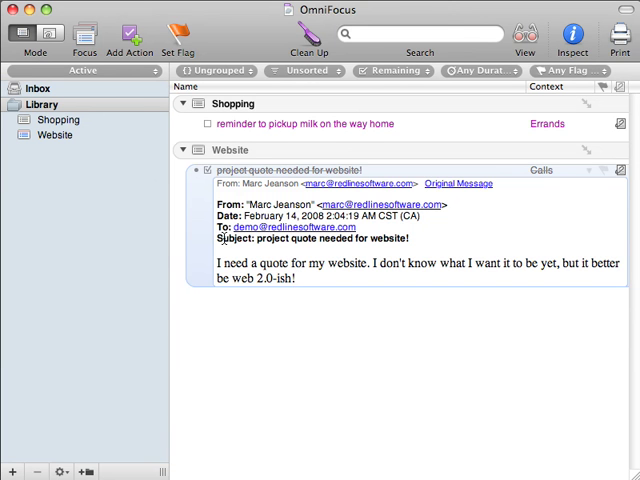
pyautogui.click(207, 169)
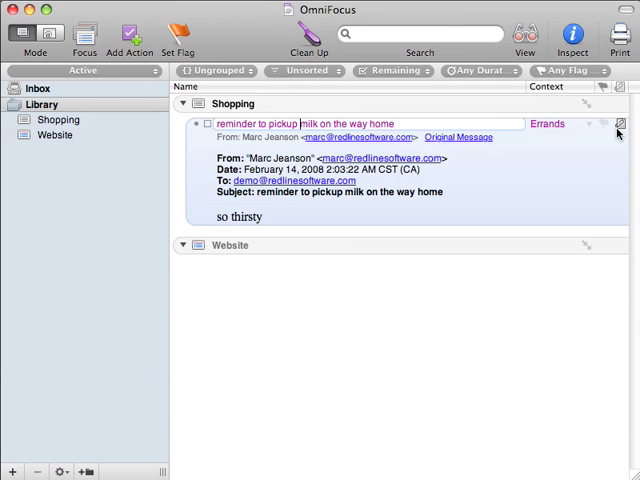
pyautogui.click(624, 124)
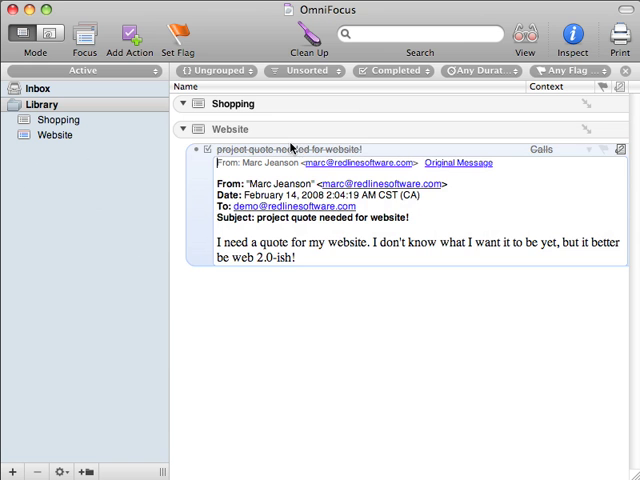
# Step: Click in the OmniFocus window before returning to Mail
pyautogui.click(183, 128)
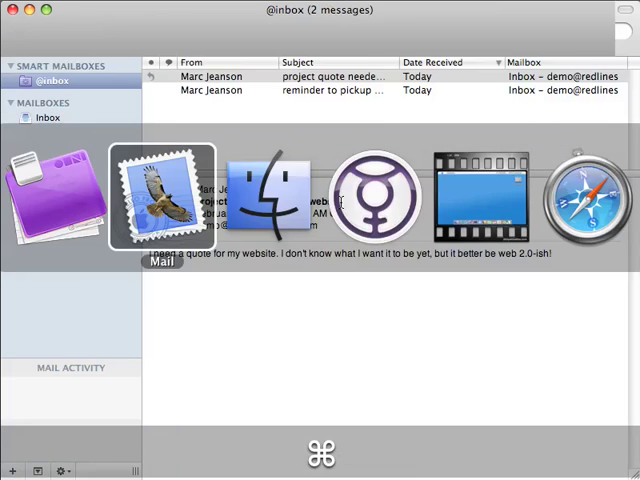
pyautogui.click(161, 195)
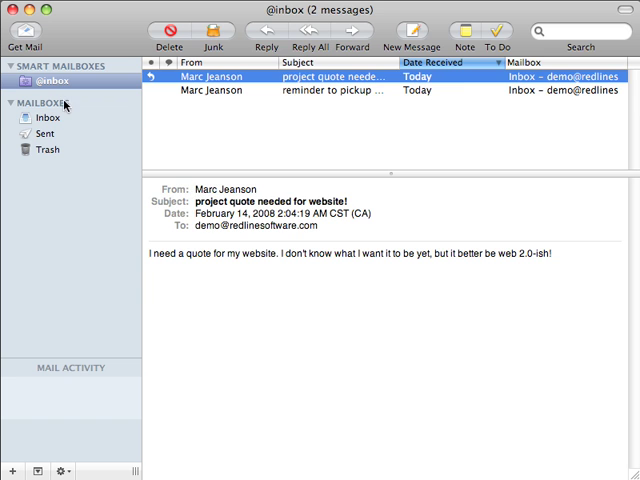
pyautogui.click(169, 36)
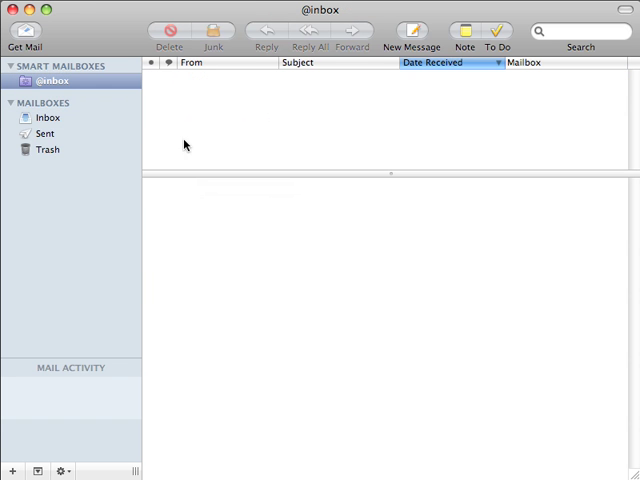
pyautogui.moveTo(333, 91)
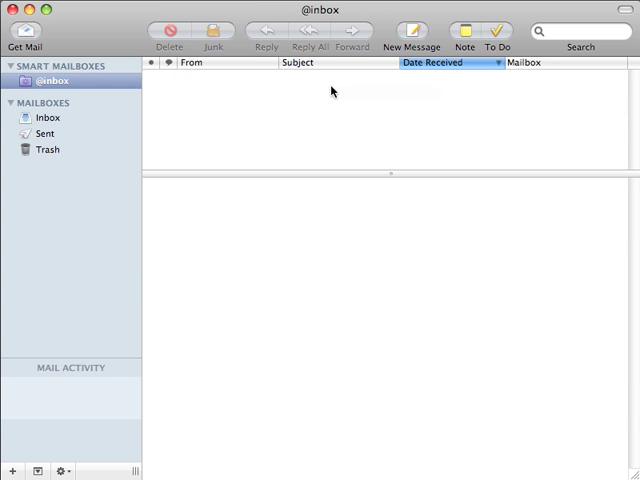